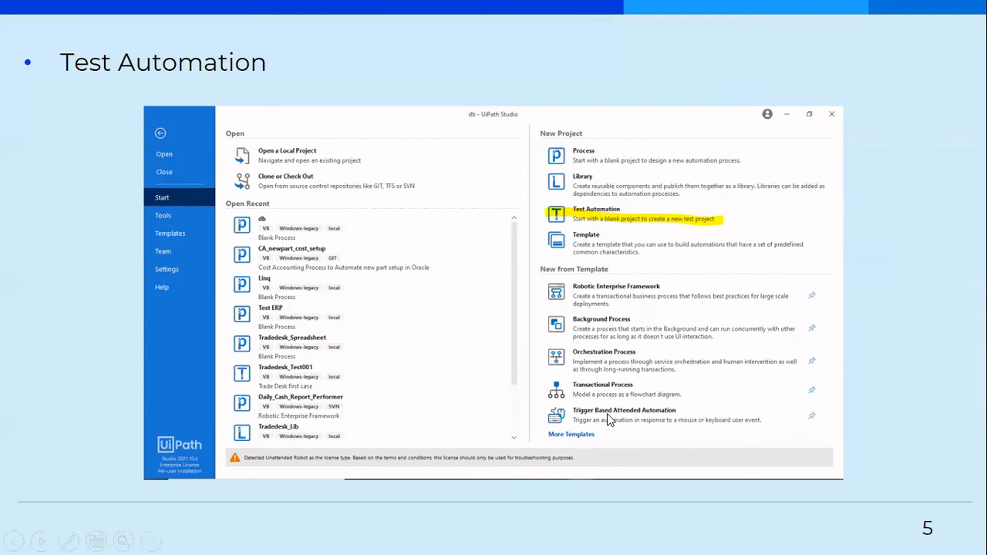
pyautogui.moveTo(617, 299)
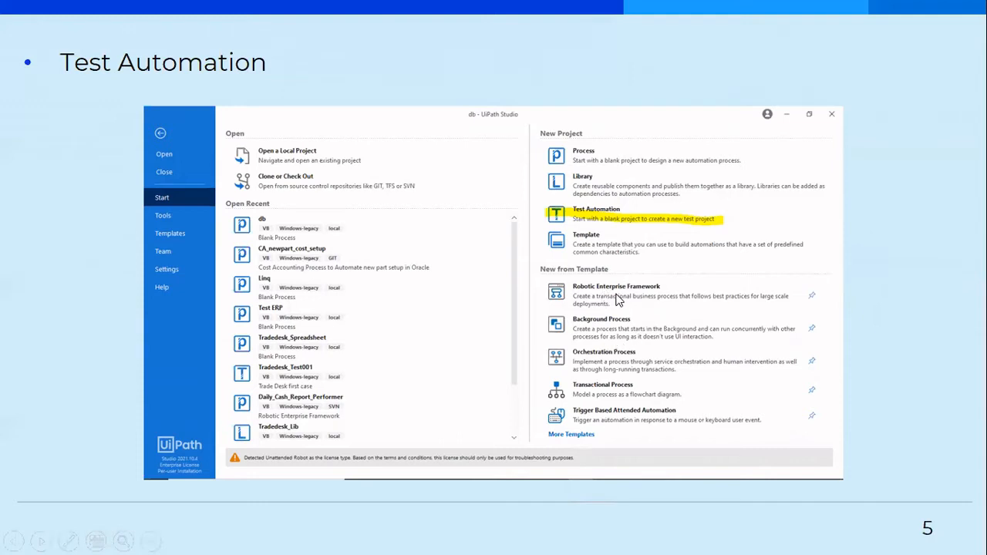
pyautogui.moveTo(606, 286)
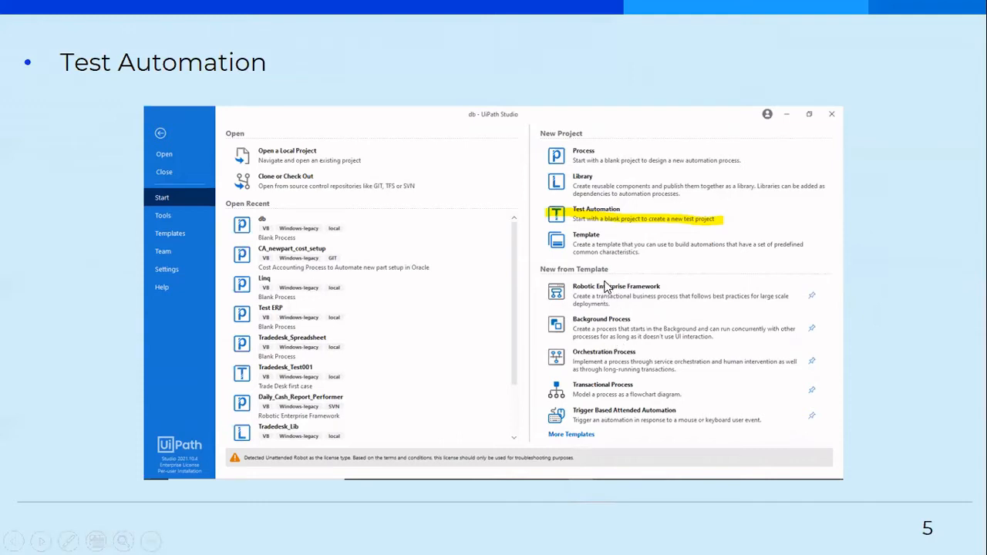
pyautogui.moveTo(579, 206)
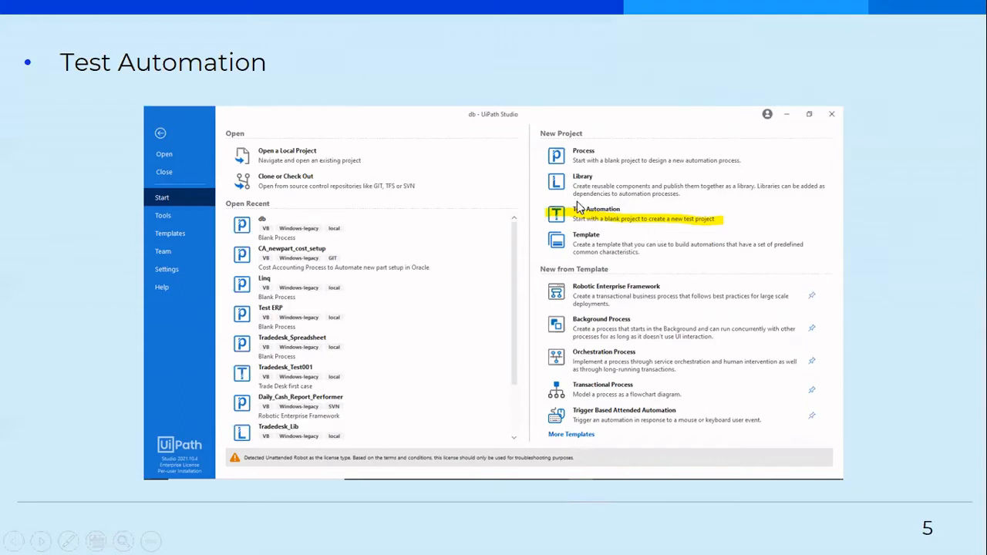
pyautogui.moveTo(596, 218)
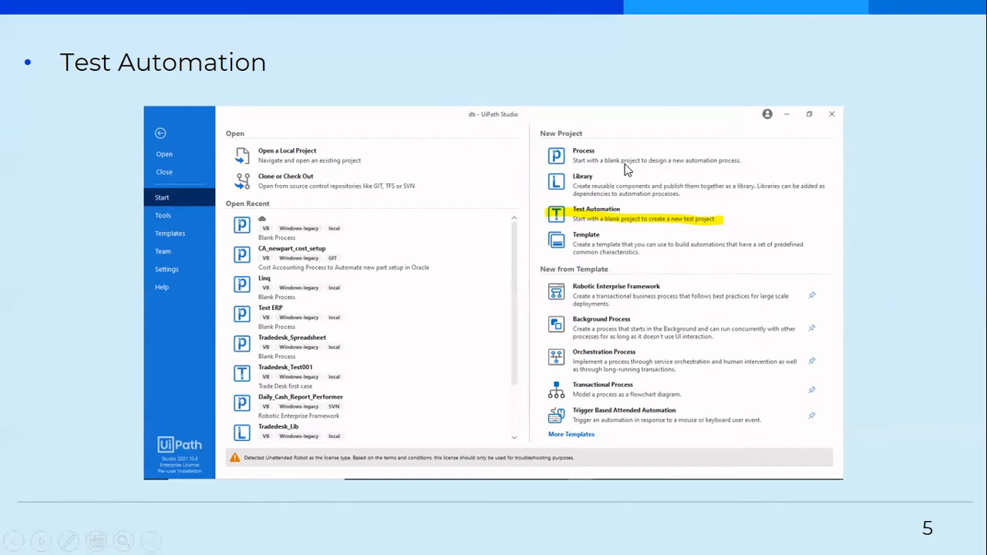
pyautogui.moveTo(595, 314)
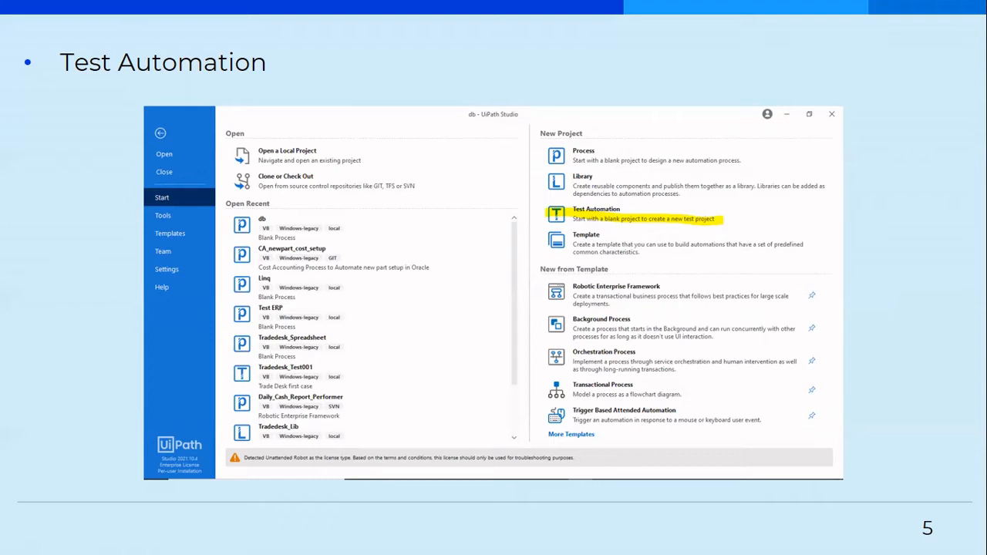
pyautogui.moveTo(598, 226)
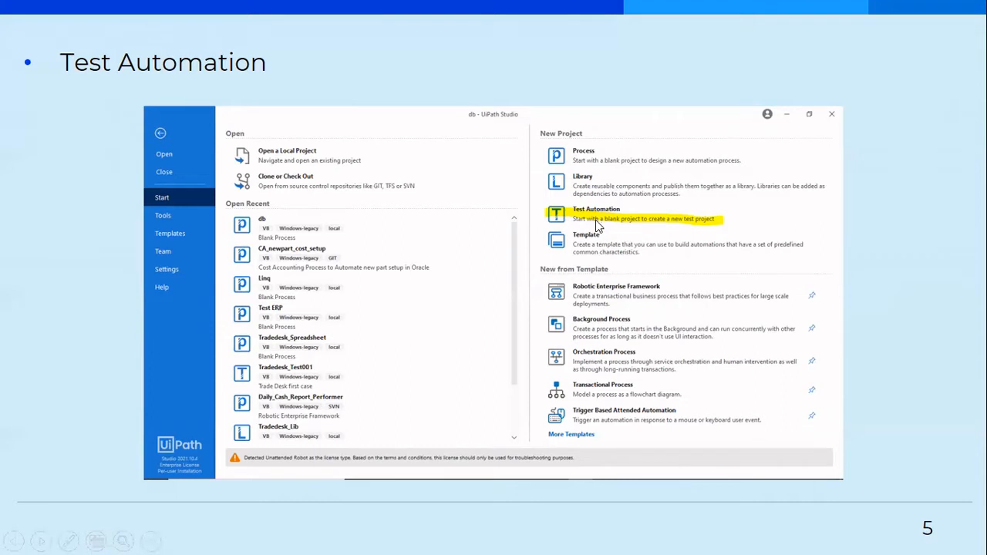
pyautogui.moveTo(493, 344)
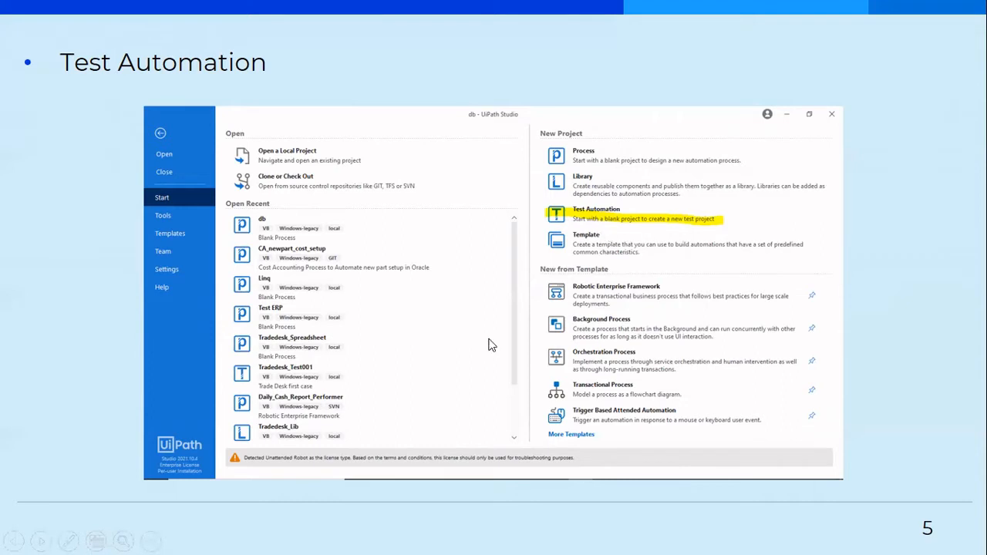
pyautogui.moveTo(42, 540)
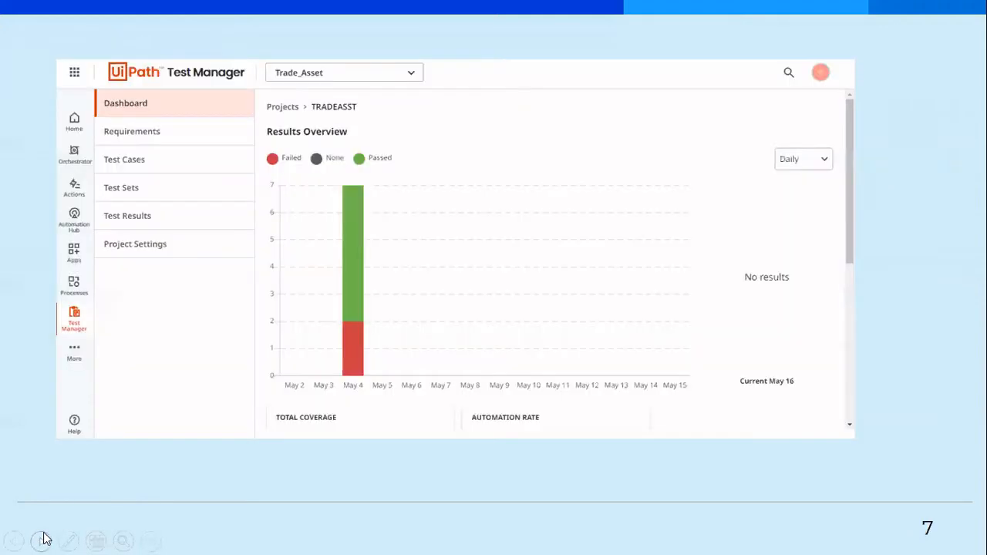
pyautogui.moveTo(351, 265)
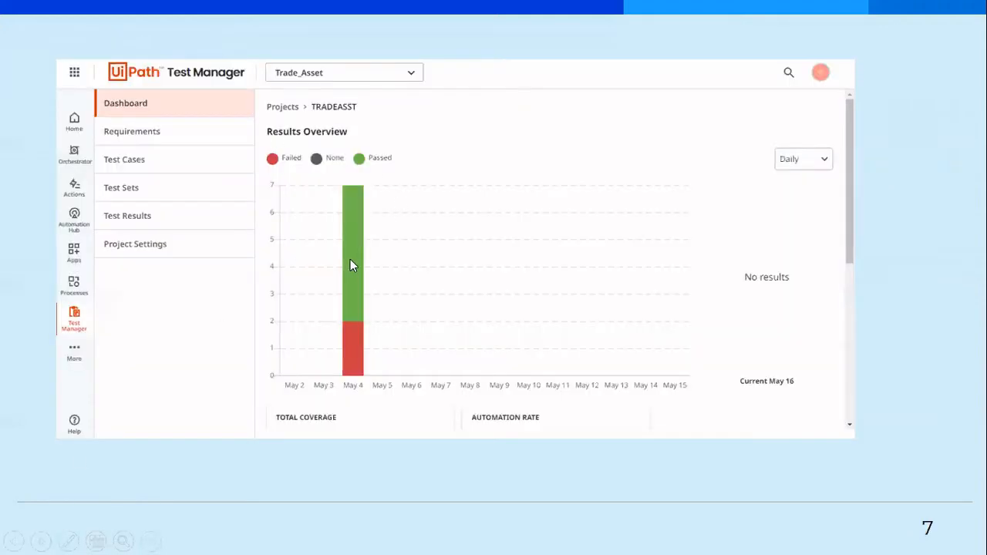
pyautogui.moveTo(394, 406)
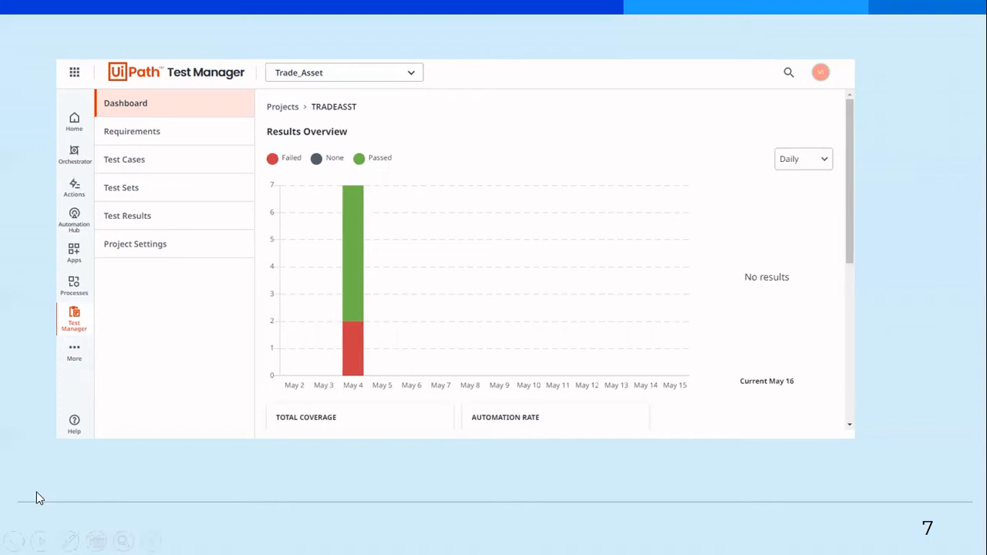
pyautogui.click(69, 541)
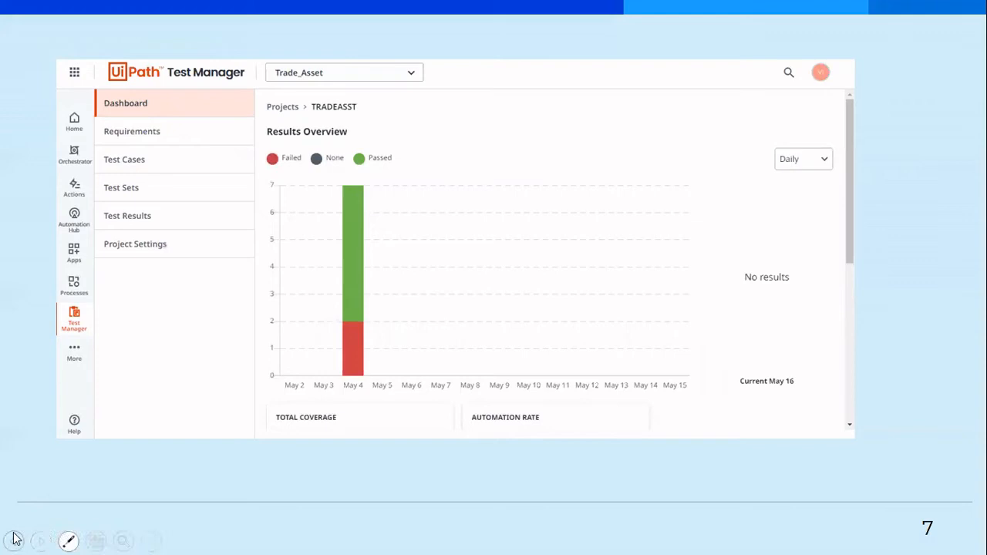
pyautogui.click(275, 82)
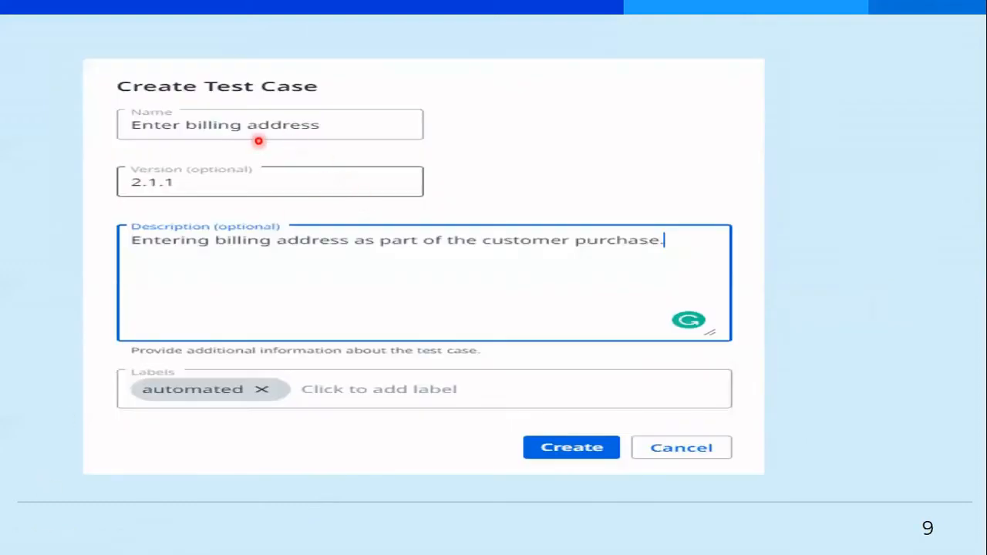
pyautogui.moveTo(208, 137)
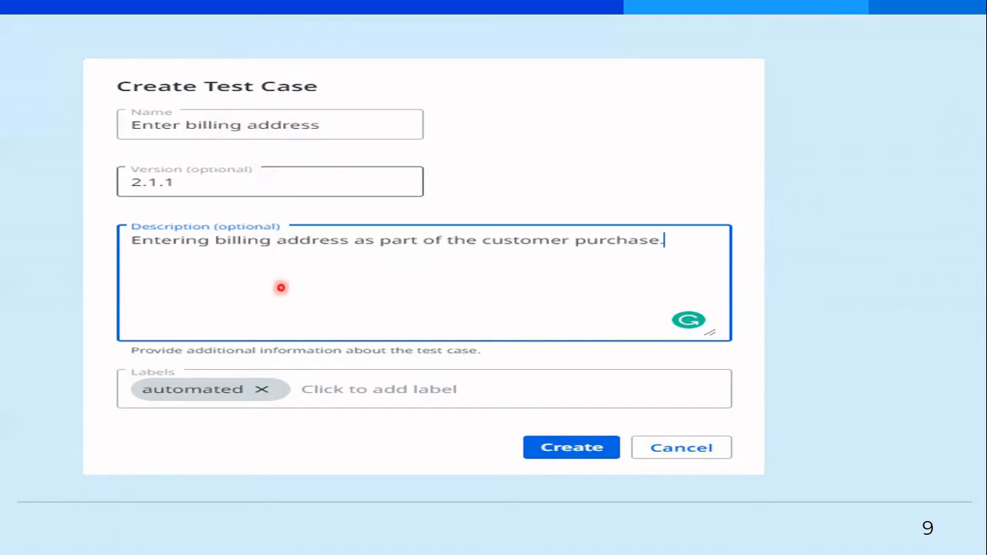
pyautogui.moveTo(329, 321)
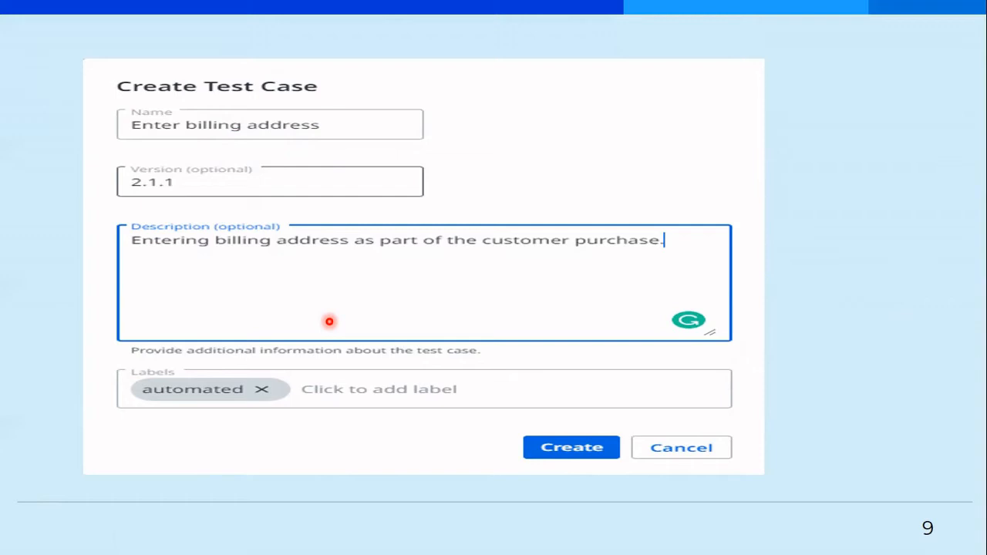
pyautogui.moveTo(43, 538)
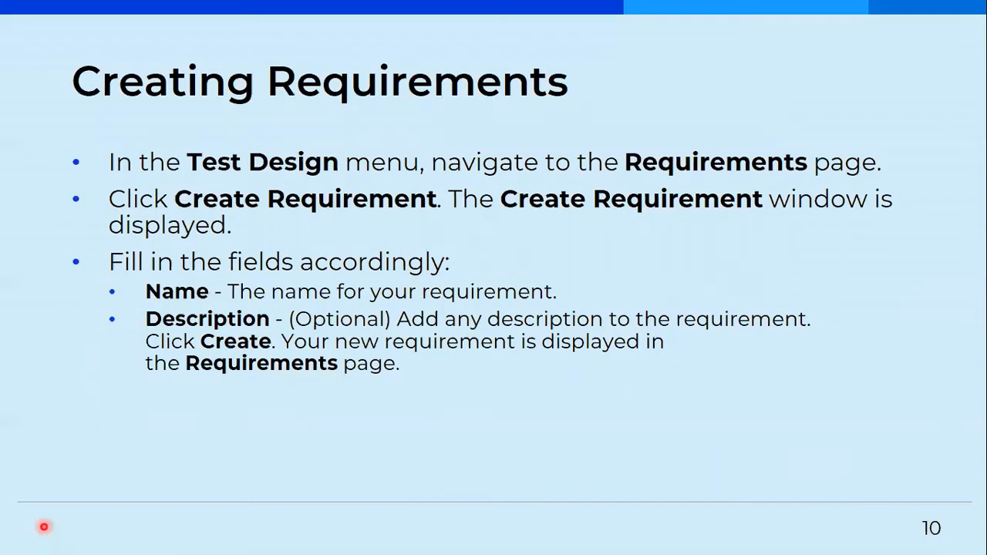
pyautogui.moveTo(188, 327)
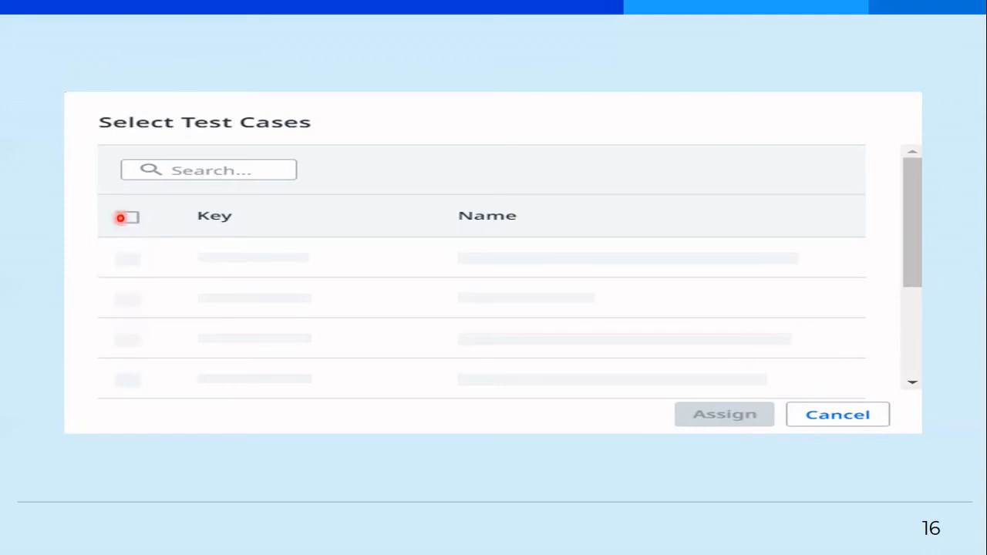
# - Advance the slideshow to slide 17, 'Linking Orchestrator Test Sets'
pyautogui.click(128, 217)
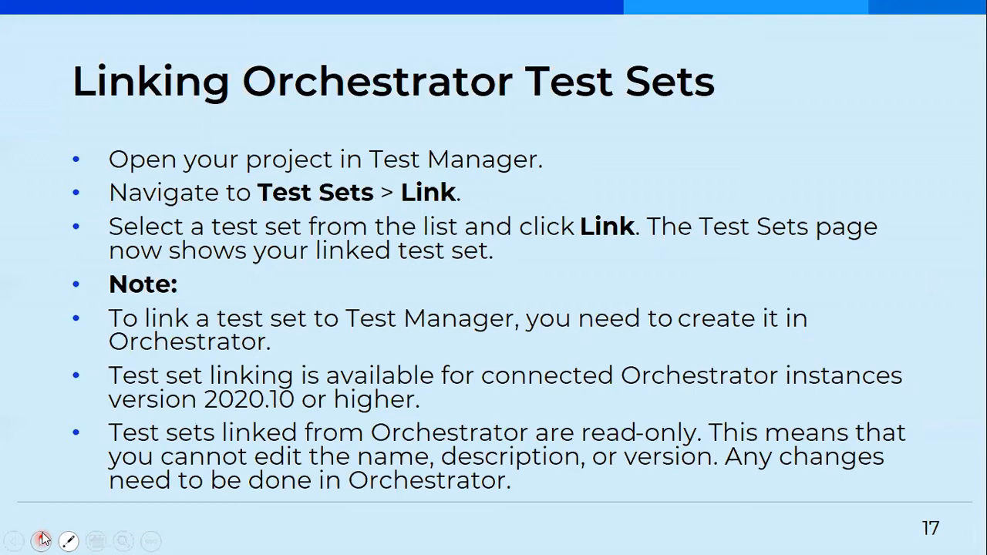
pyautogui.moveTo(41, 539)
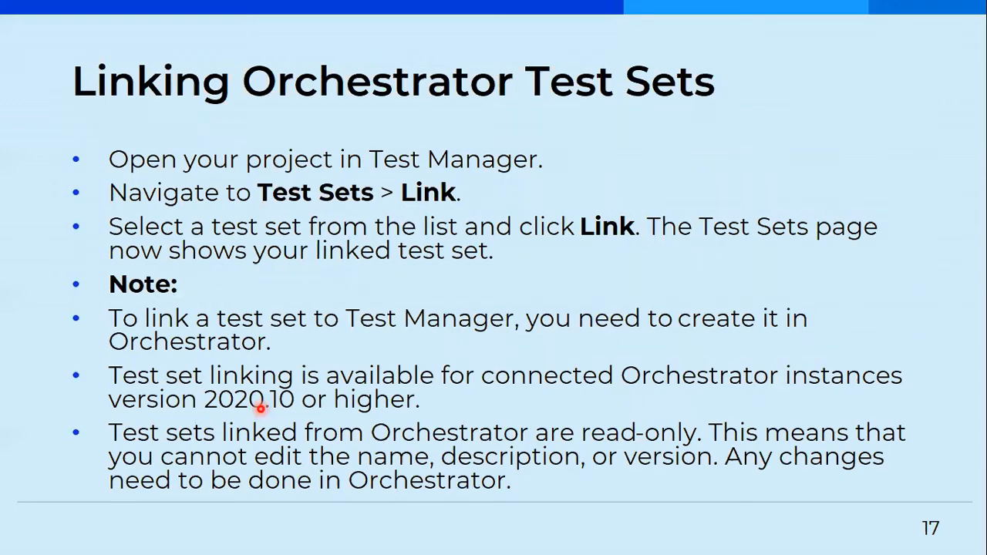
pyautogui.moveTo(316, 465)
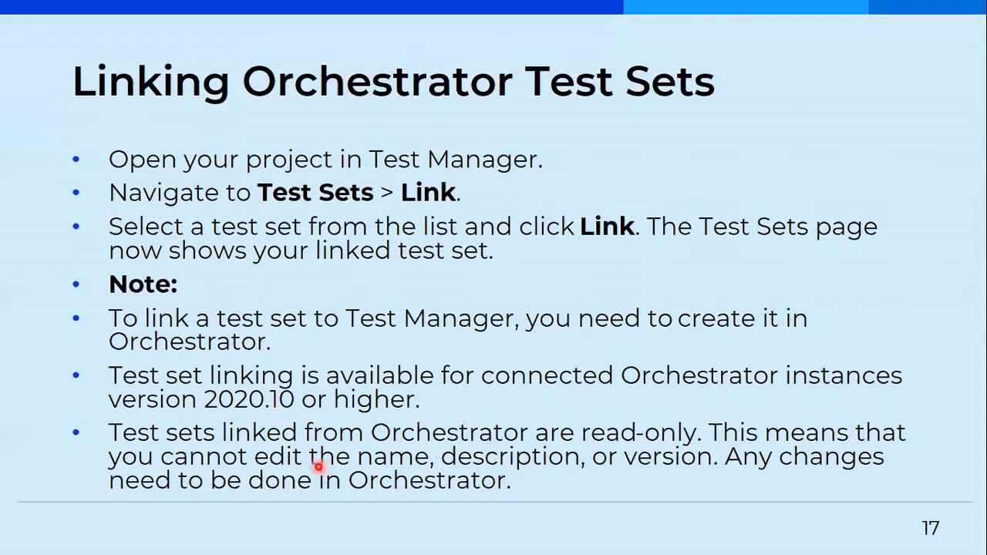
pyautogui.moveTo(66, 540)
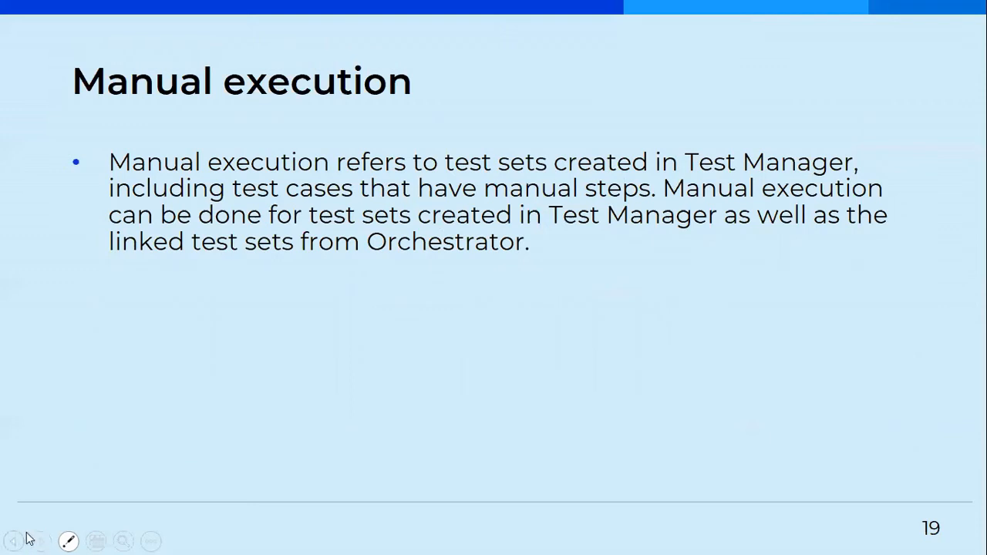
pyautogui.moveTo(40, 538)
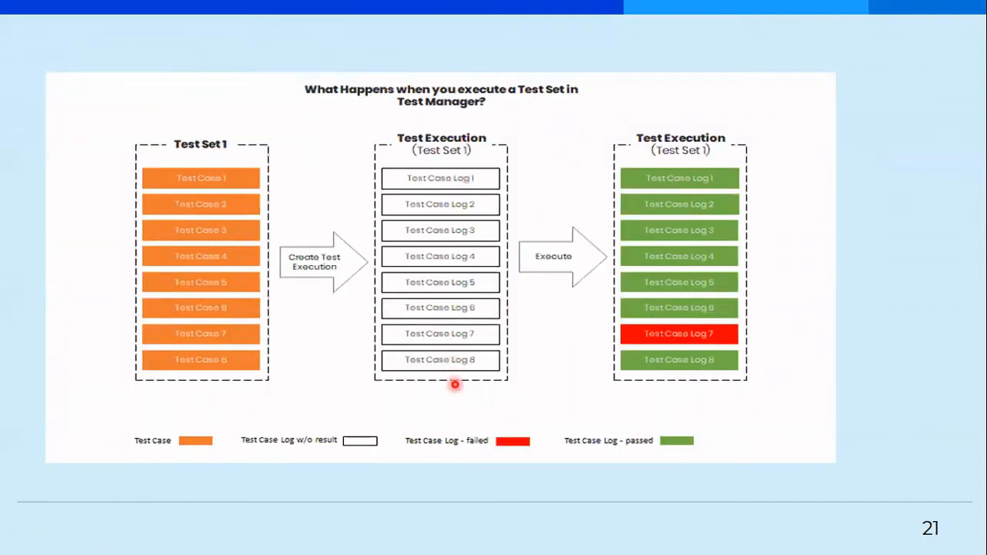
pyautogui.moveTo(360, 365)
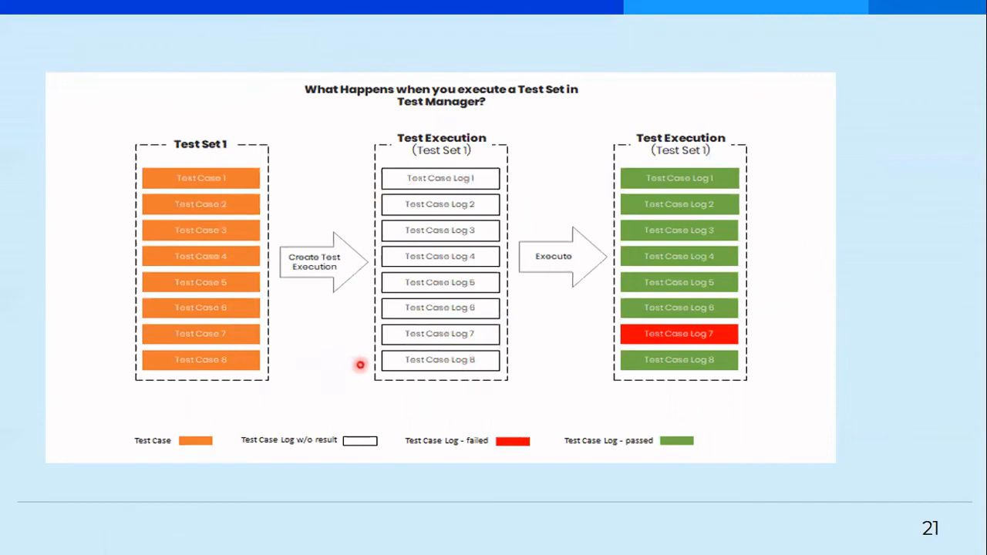
pyautogui.moveTo(681, 271)
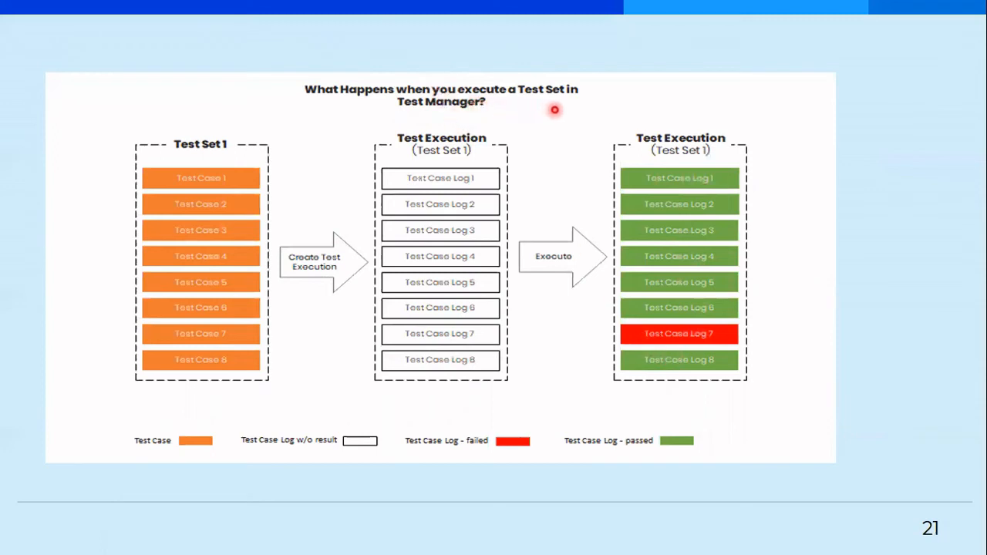
pyautogui.moveTo(566, 118)
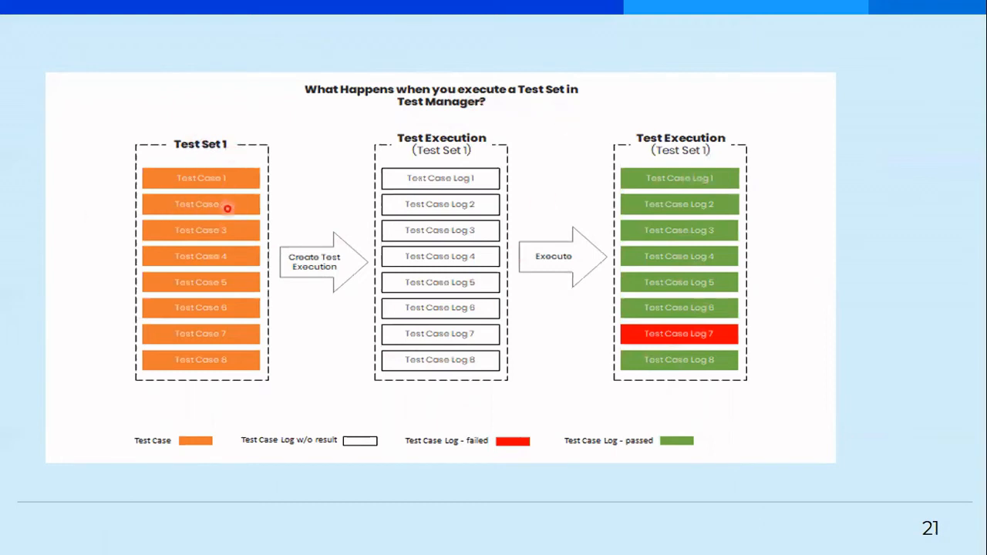
pyautogui.moveTo(258, 142)
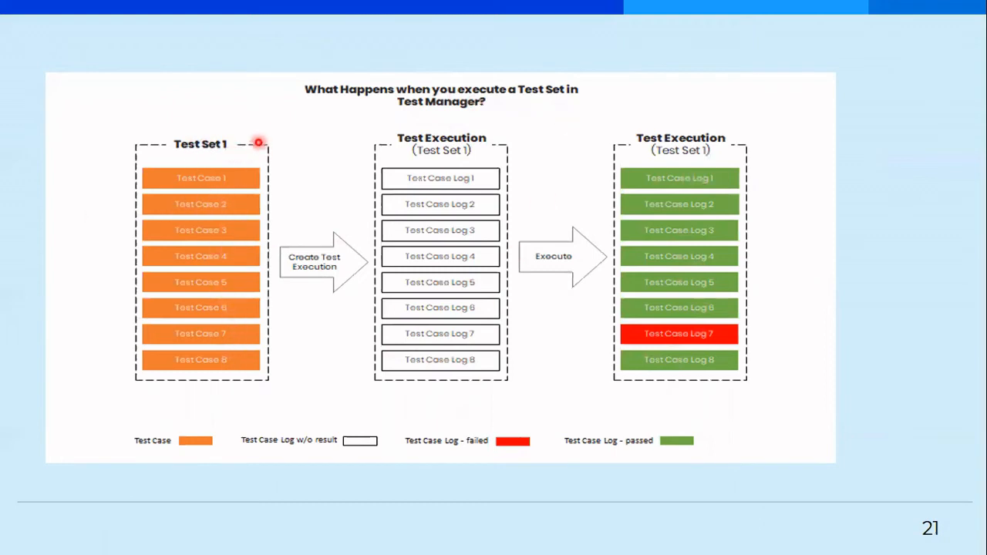
pyautogui.moveTo(281, 179)
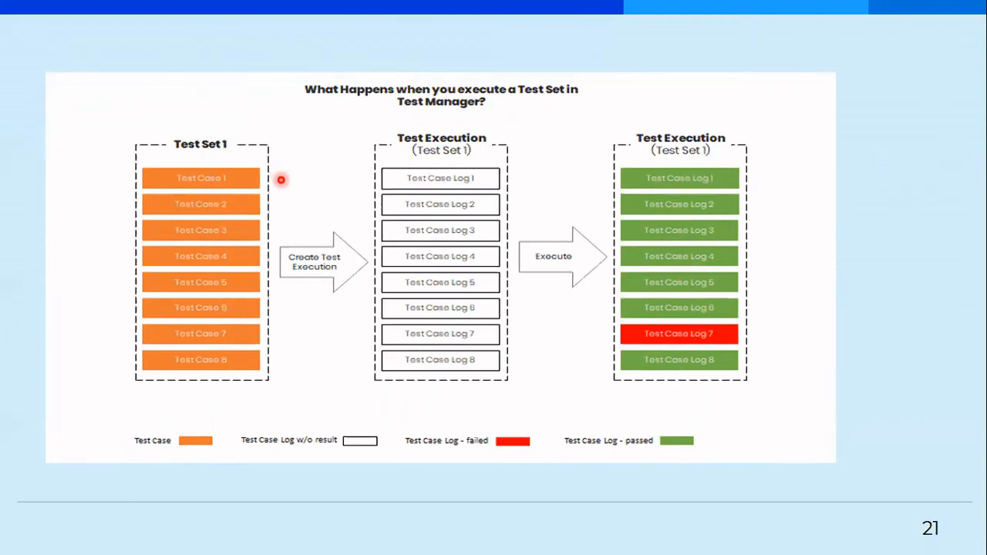
pyautogui.moveTo(312, 256)
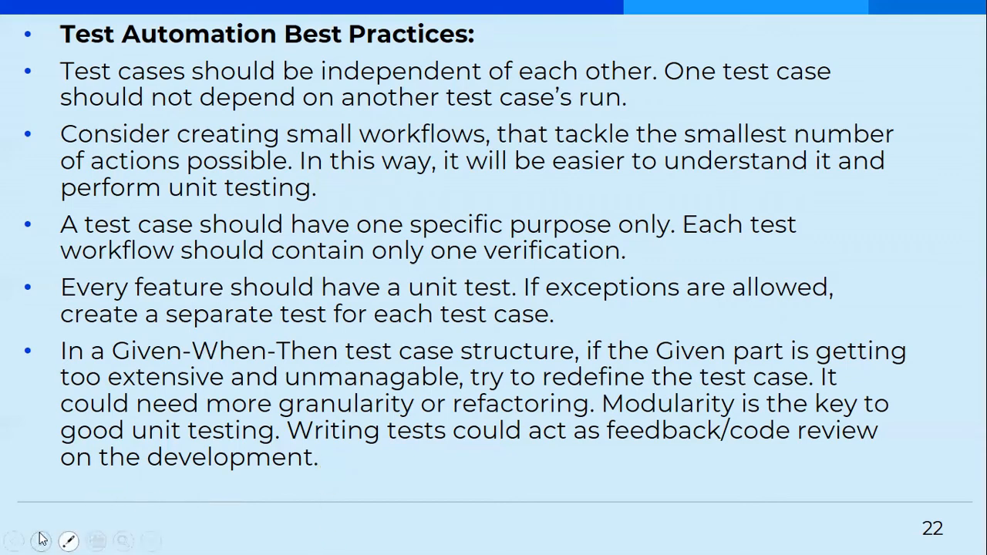
pyautogui.moveTo(42, 537)
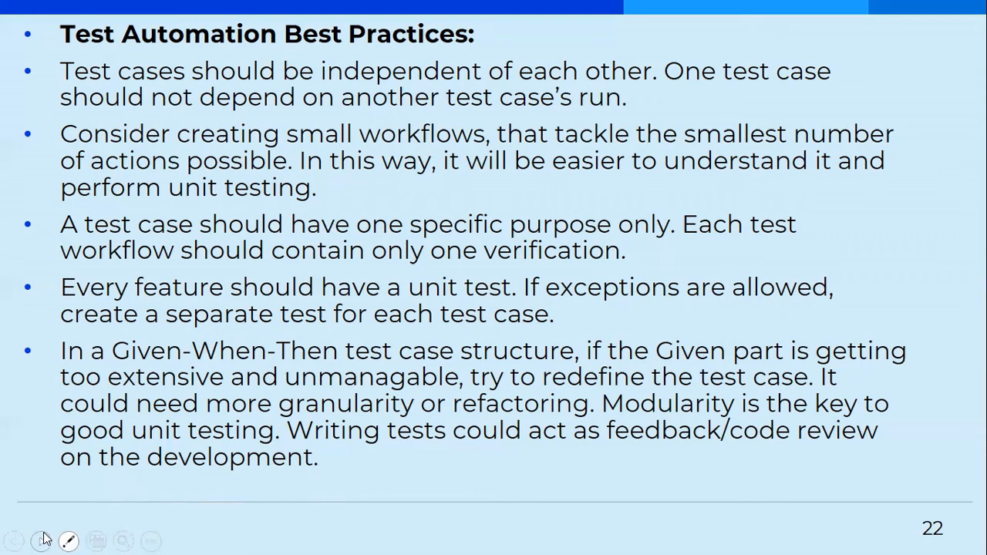
pyautogui.moveTo(40, 539)
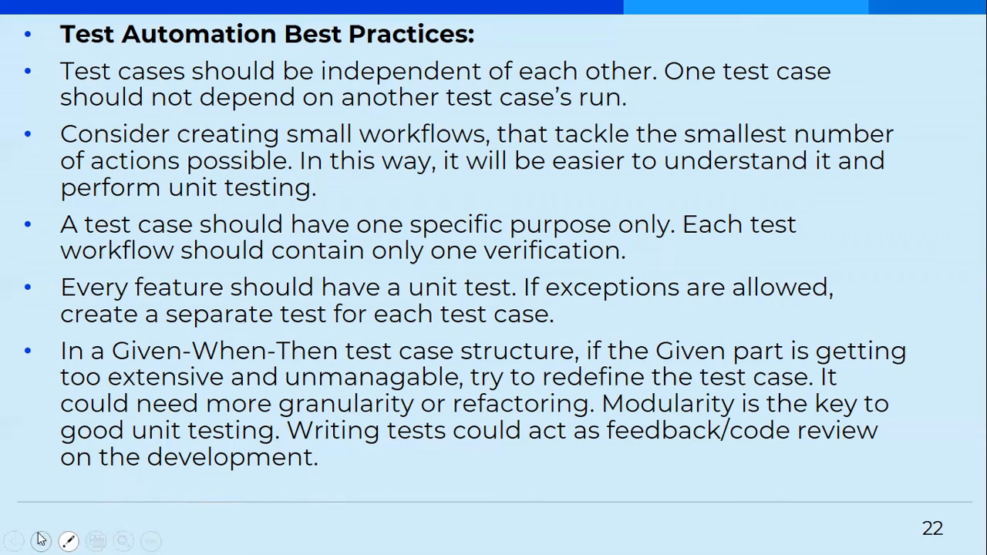
pyautogui.moveTo(46, 538)
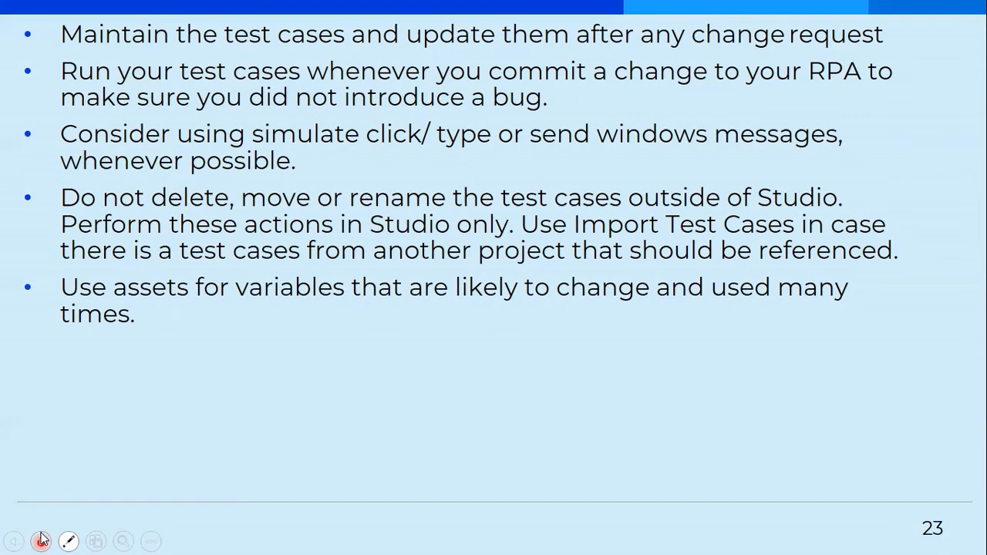
pyautogui.moveTo(14, 538)
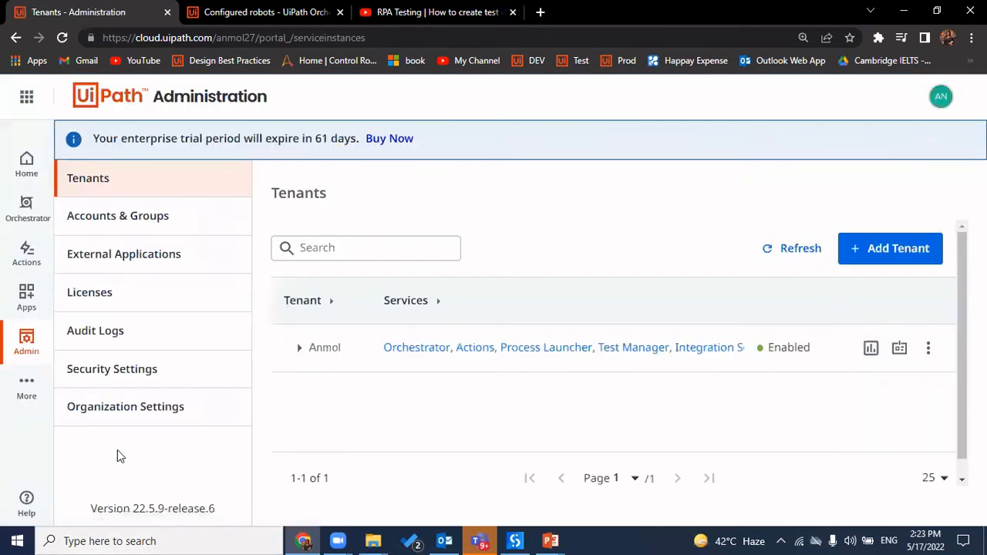
pyautogui.moveTo(899, 348)
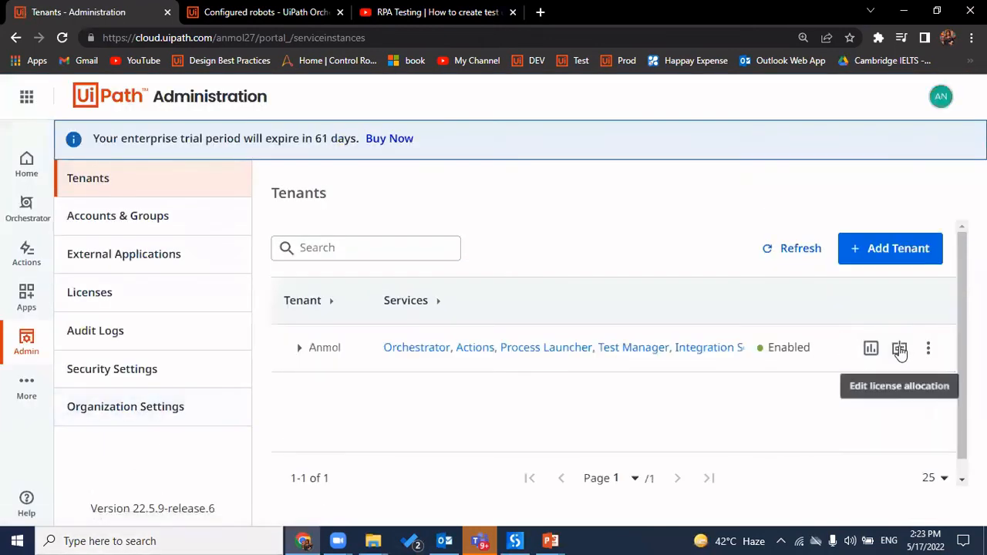
# - Review the tenant's settings from its More actions menu, then close them unchanged
pyautogui.click(927, 347)
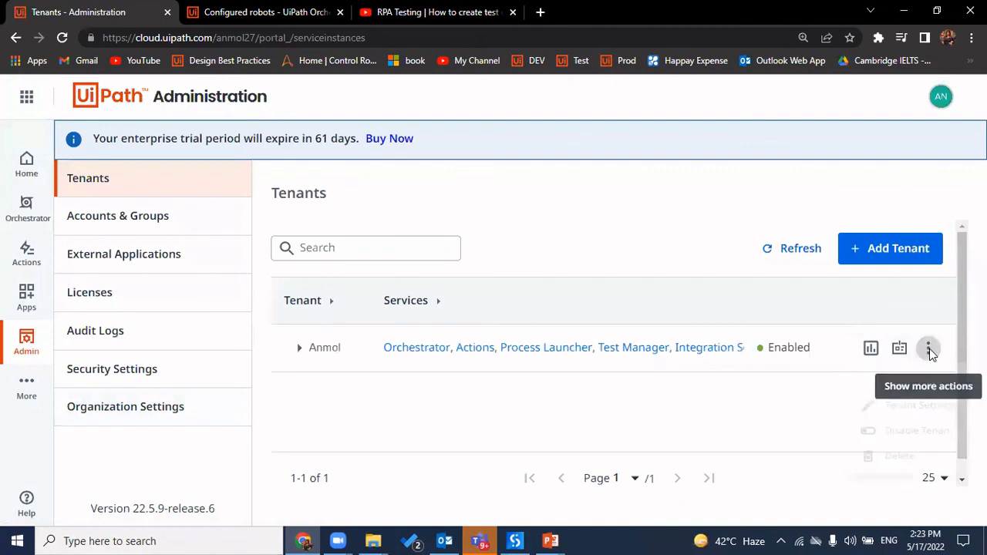
pyautogui.click(917, 405)
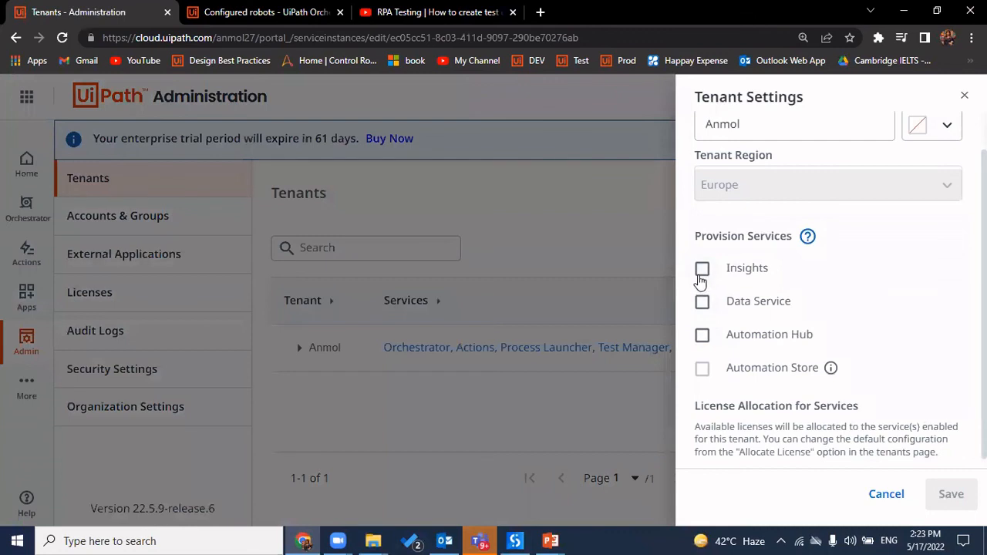
pyautogui.moveTo(772, 333)
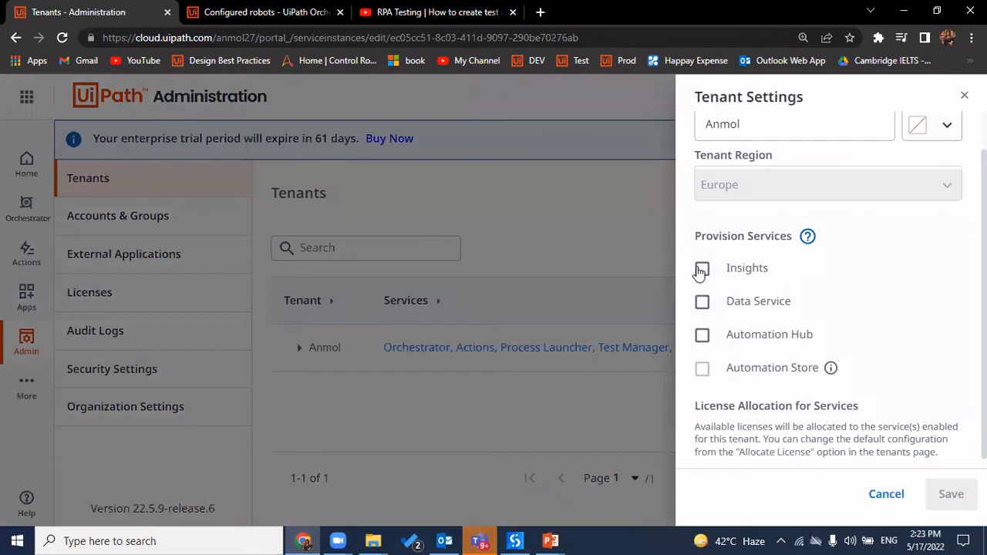
pyautogui.click(701, 268)
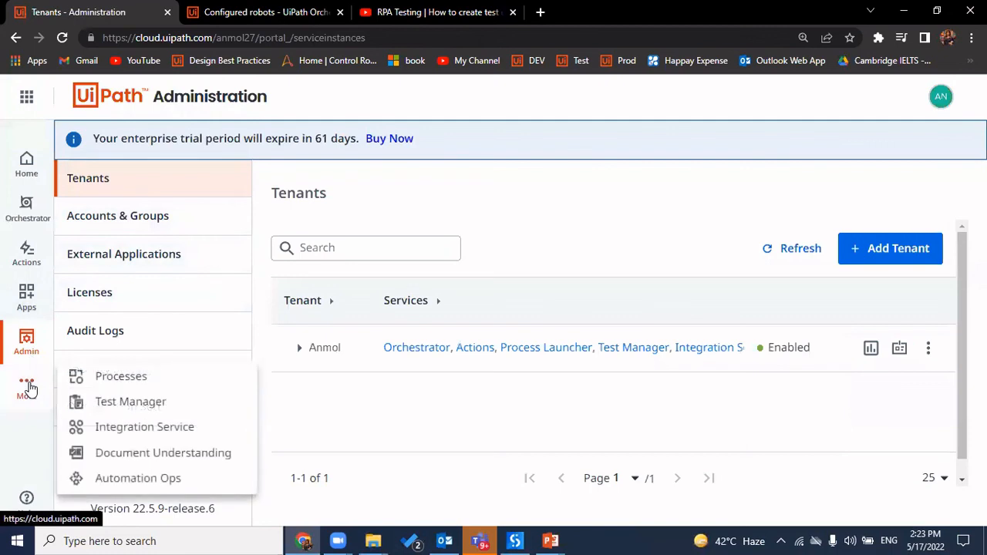
# - Open Test Manager from the More services list and show the favourite 'Demp' project
pyautogui.click(130, 401)
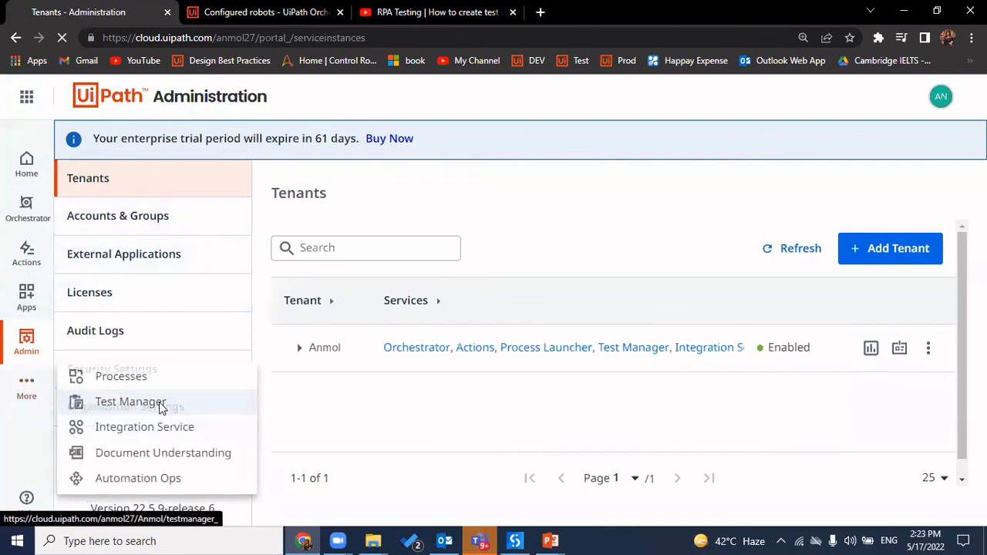
pyautogui.click(131, 401)
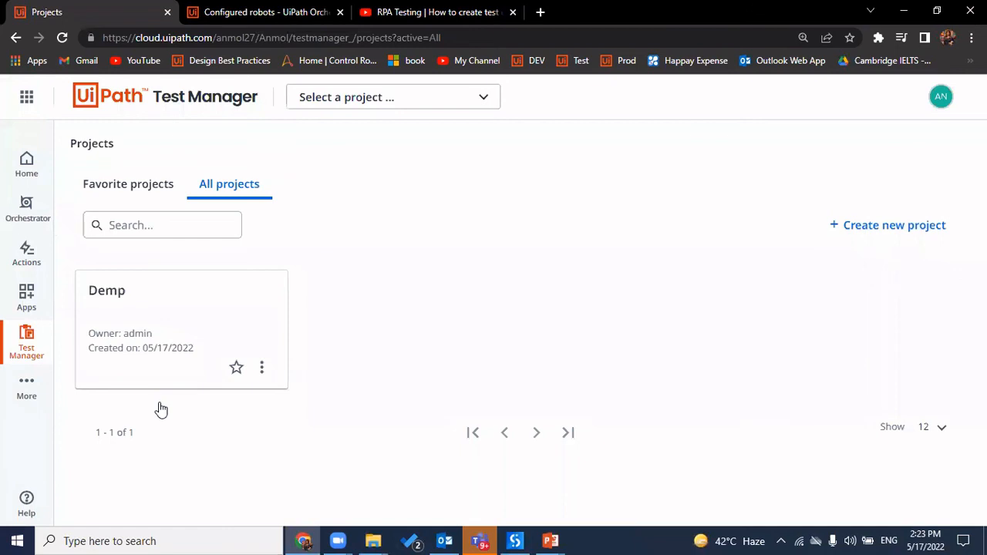
pyautogui.click(128, 183)
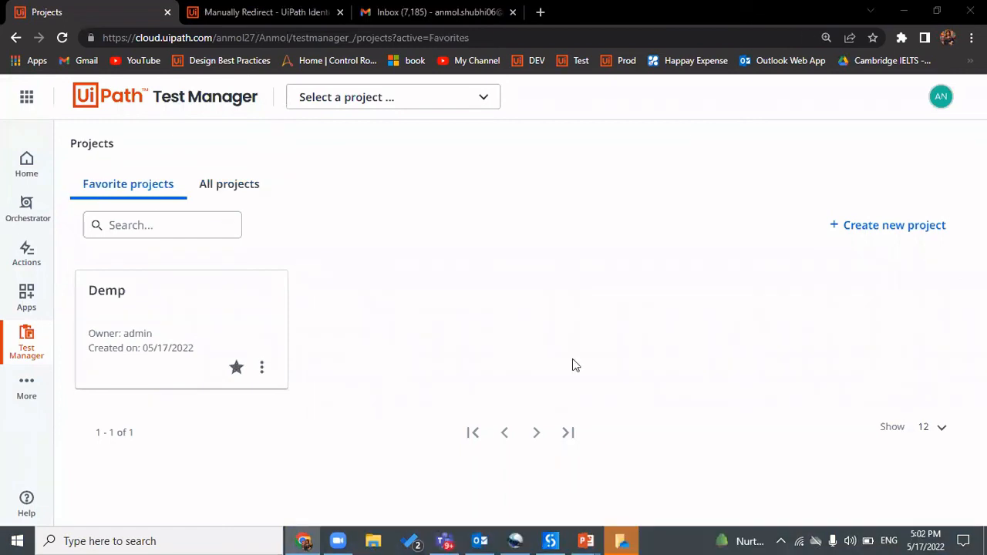